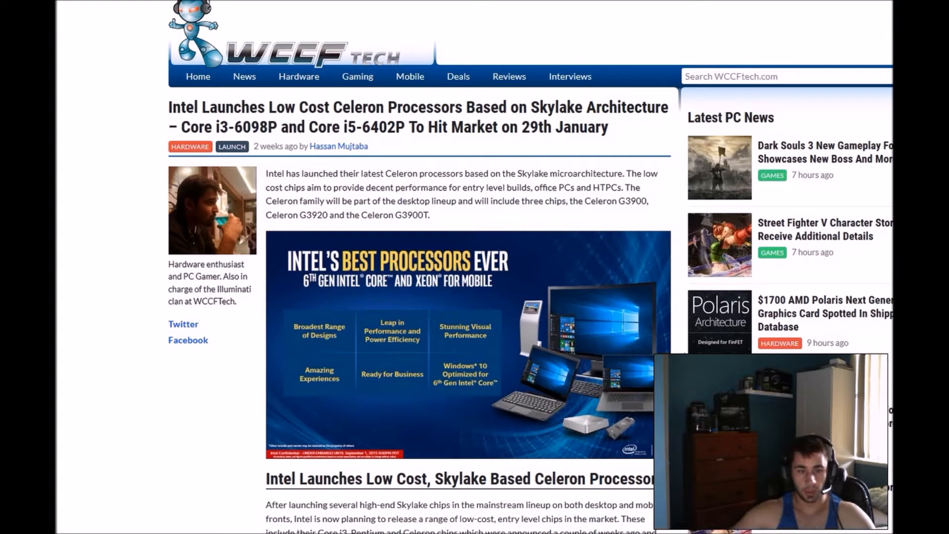
scroll("down", 3)
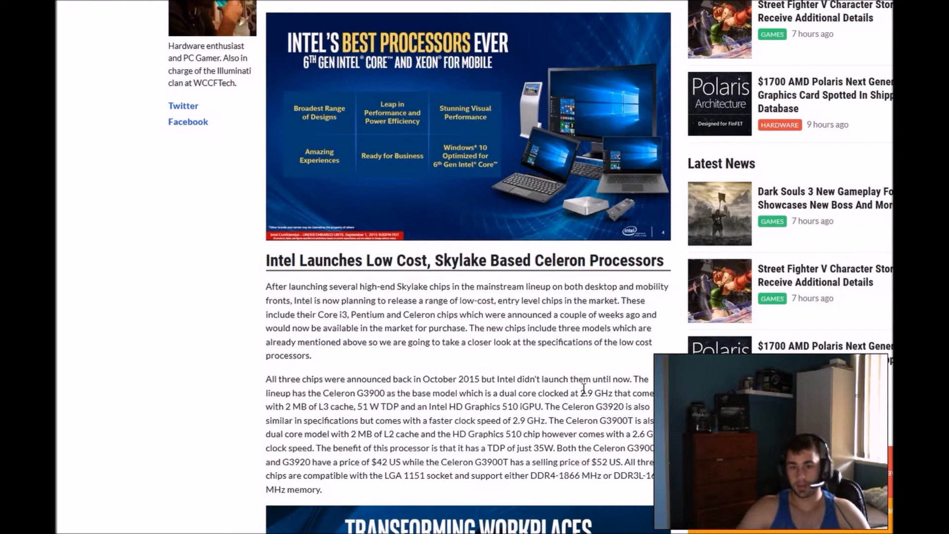
scroll("down", 3)
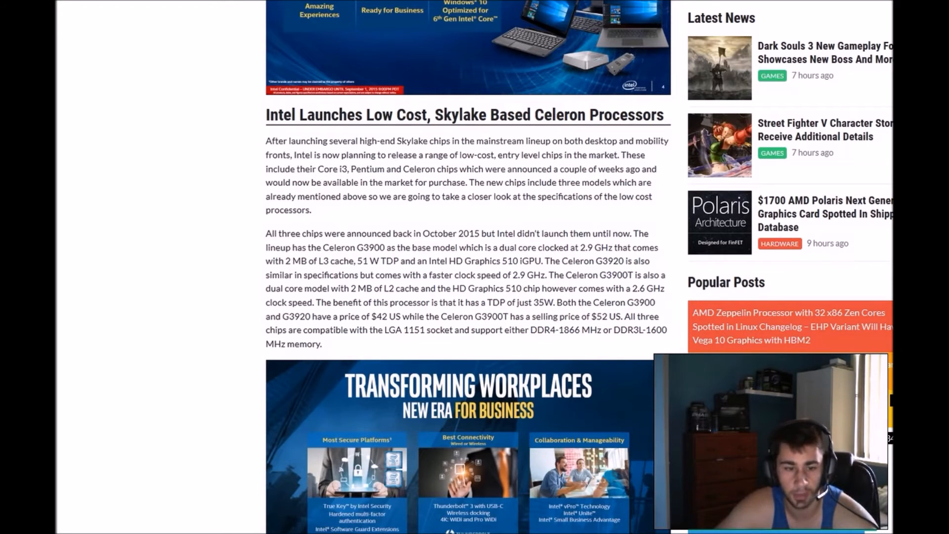
scroll("down", 3)
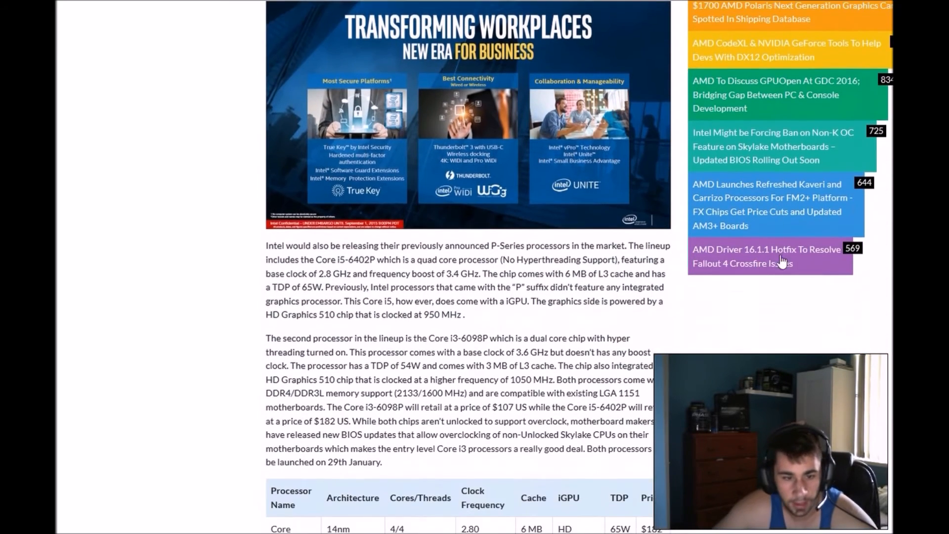
scroll("down", 3)
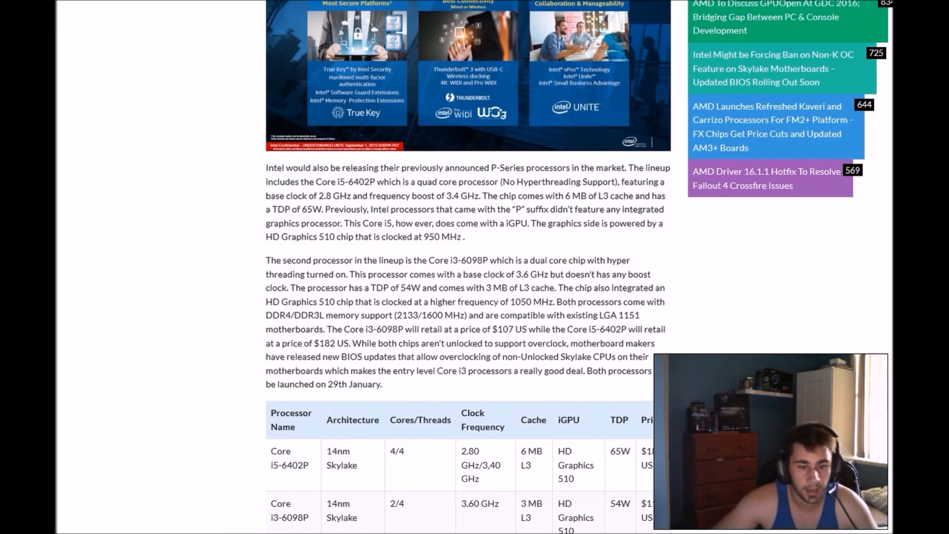
scroll("down", 3)
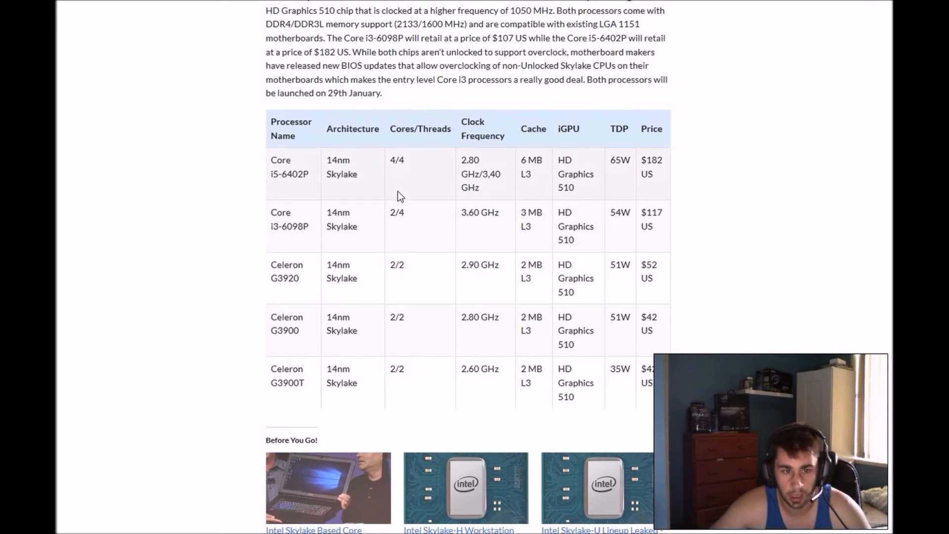
mouse_move(367, 263)
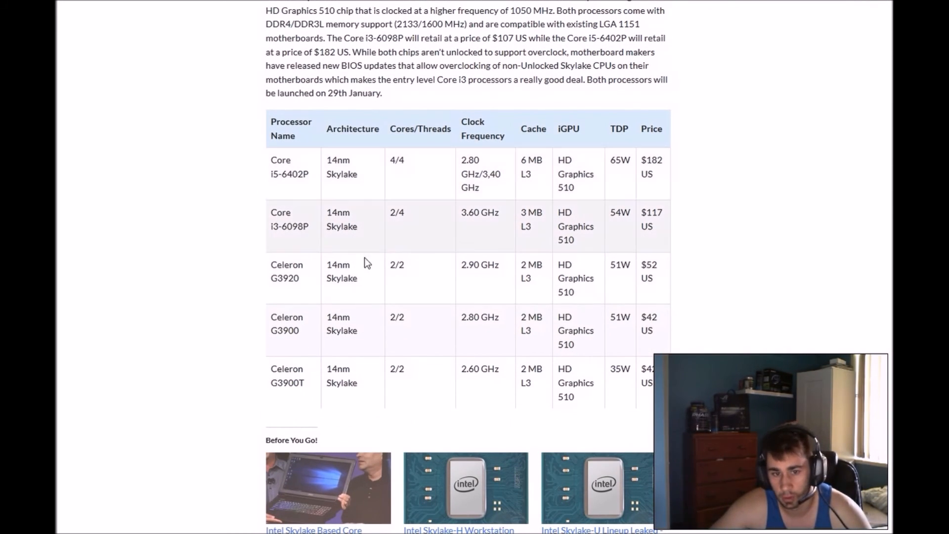
mouse_move(489, 450)
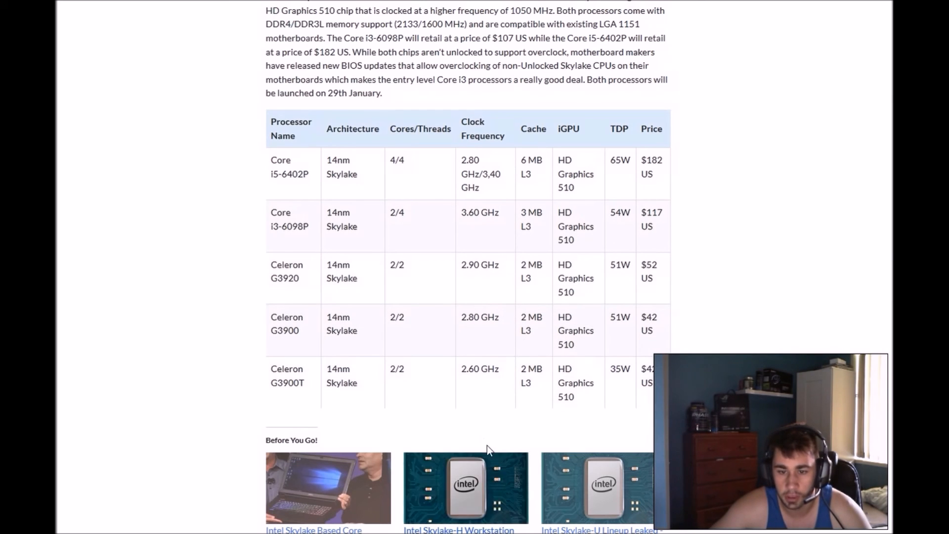
scroll("up", 3)
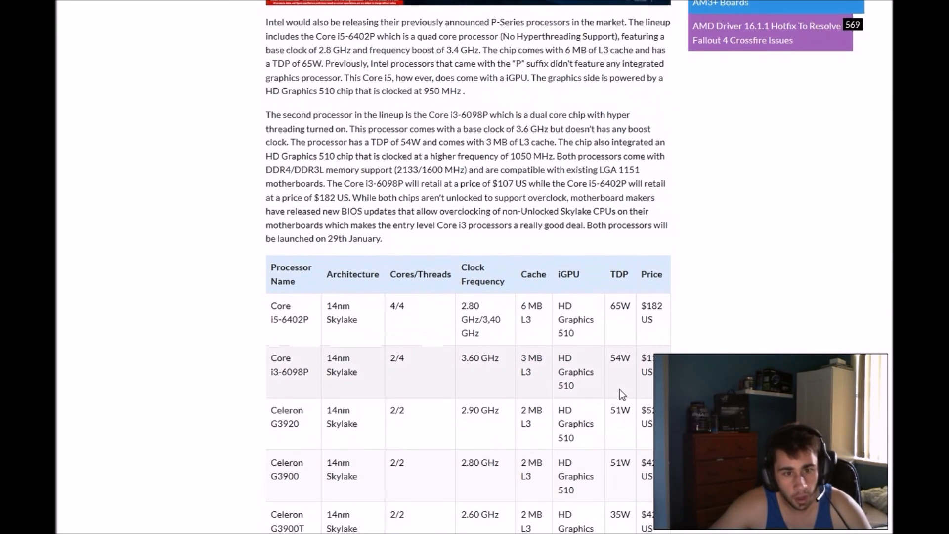
scroll("up", 3)
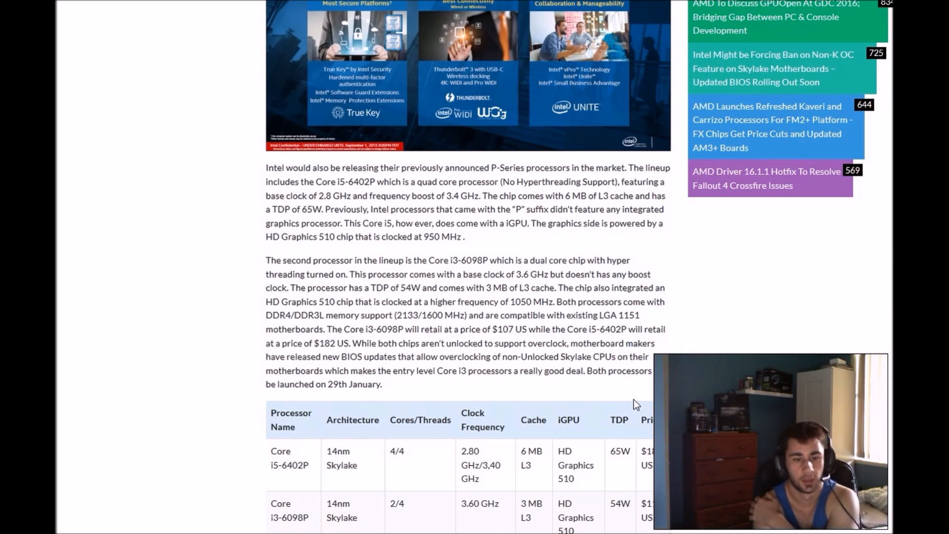
scroll("down", 3)
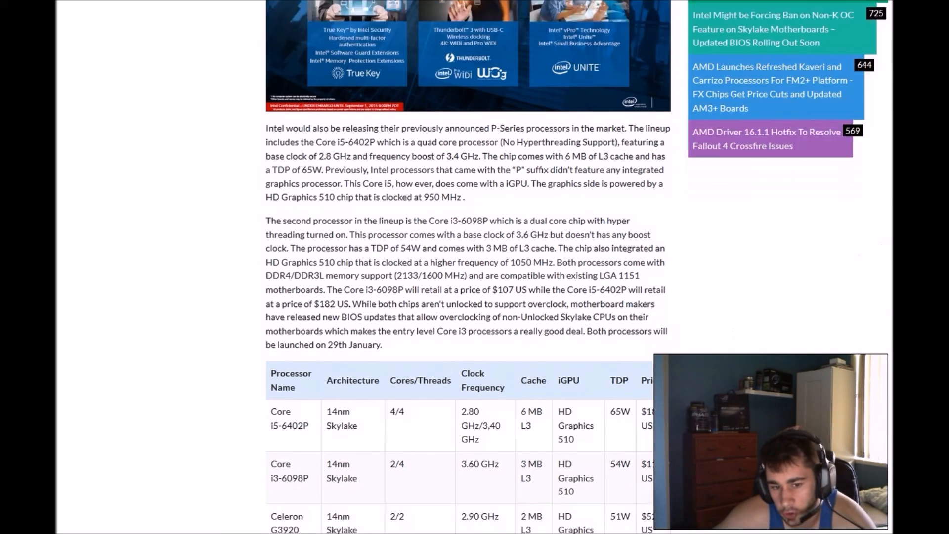
scroll("down", 3)
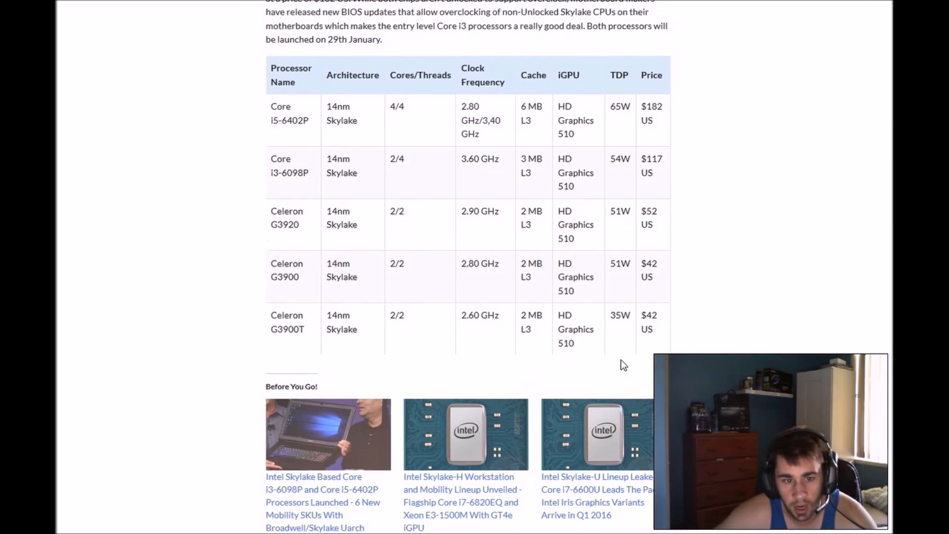
scroll("up", 3)
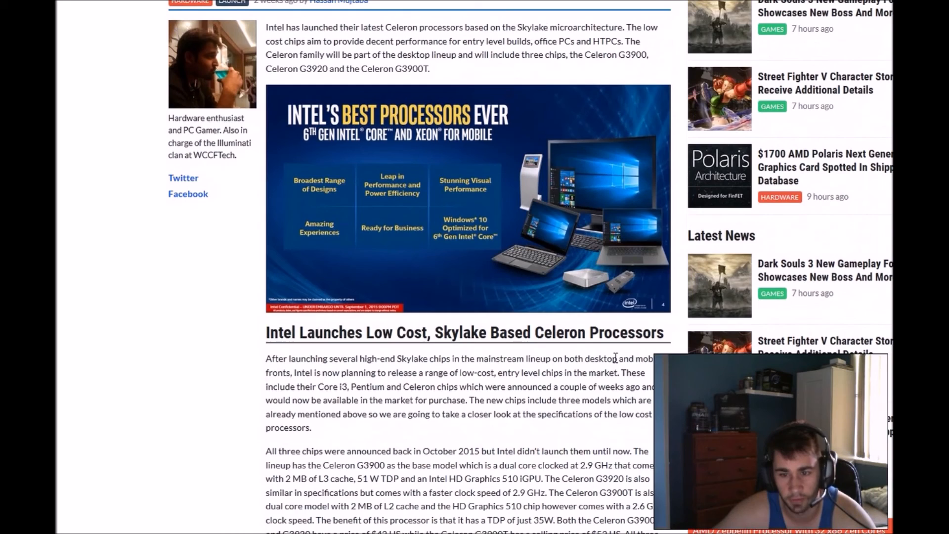
scroll("up", 3)
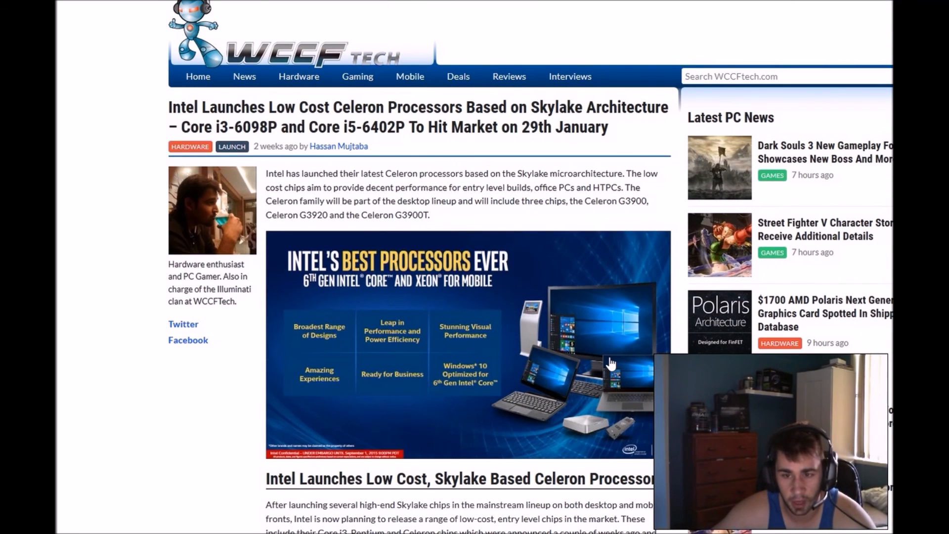
mouse_move(601, 333)
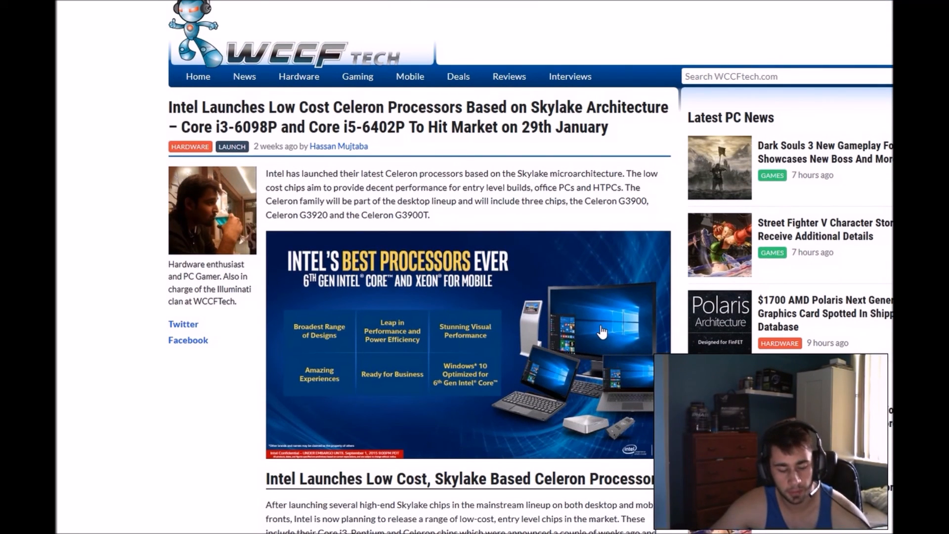